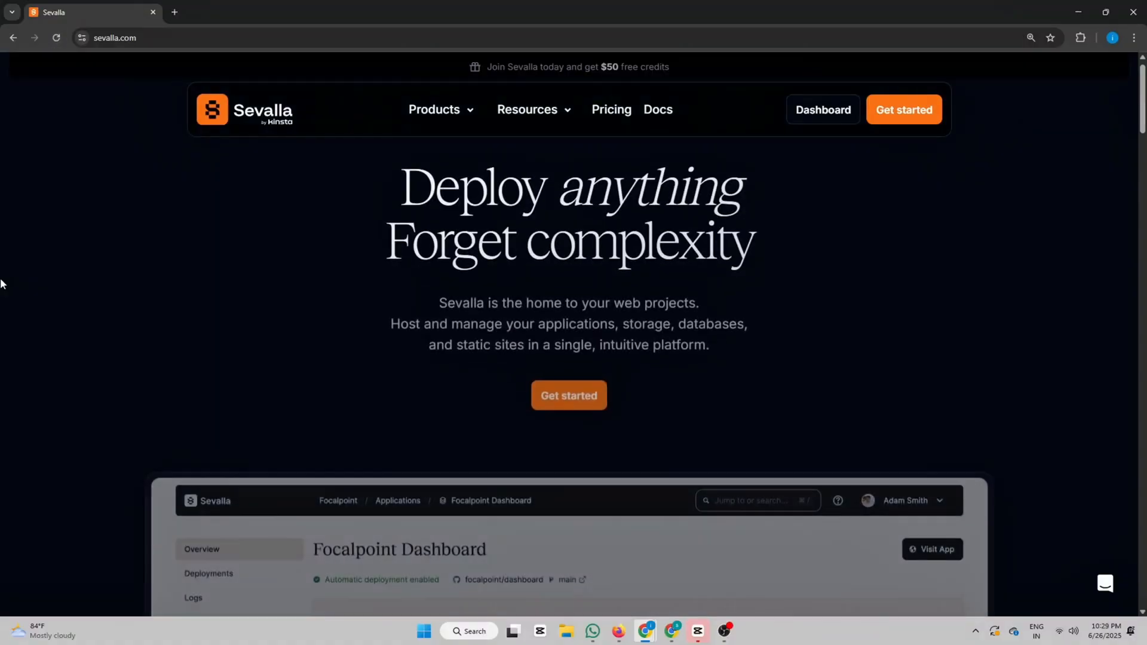
Step: Scroll the sevalla.com homepage to reach the Dashboard and its welcome overview
scroll("down", 3)
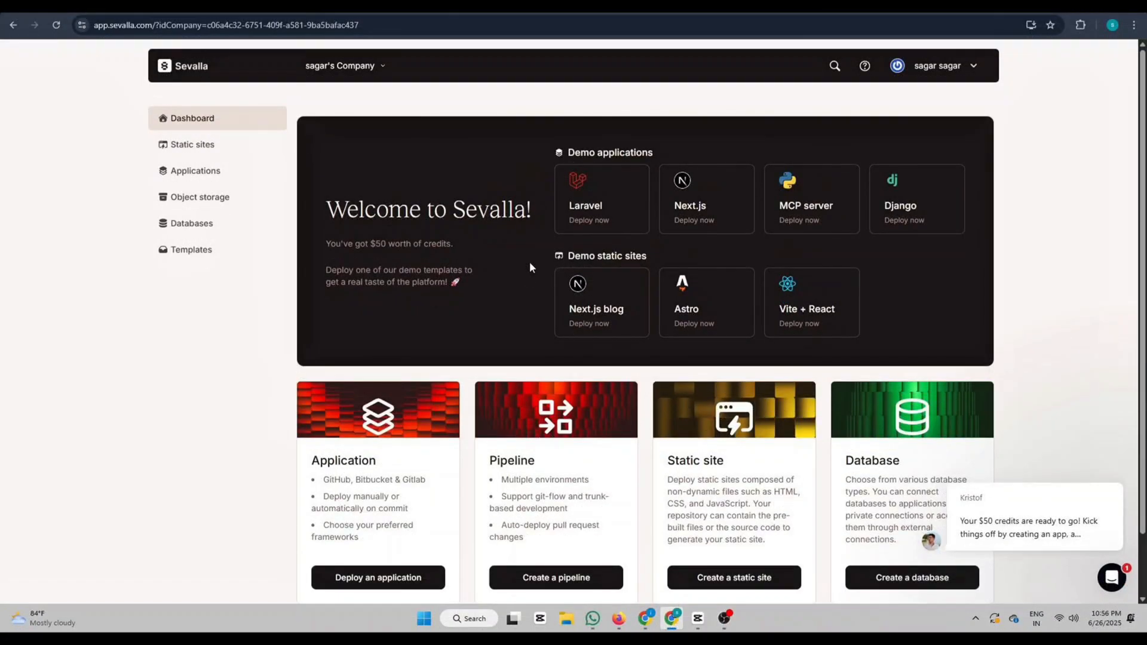
Step: Open the empty Static sites section from the dashboard sidebar
left_click(1111, 577)
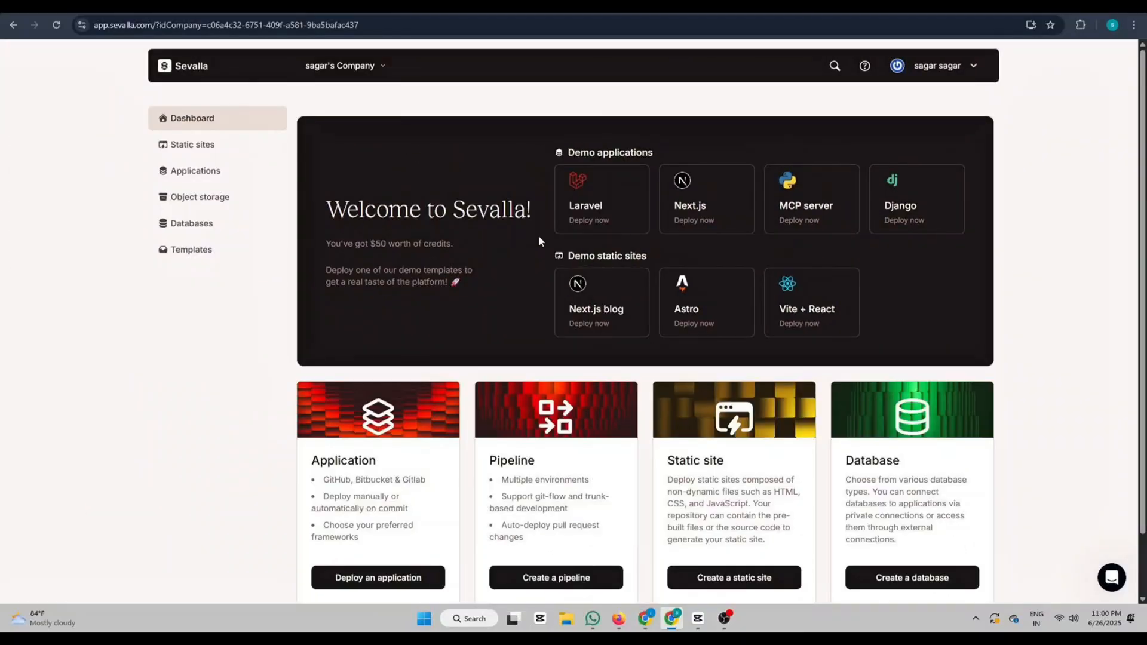
mouse_move(191, 144)
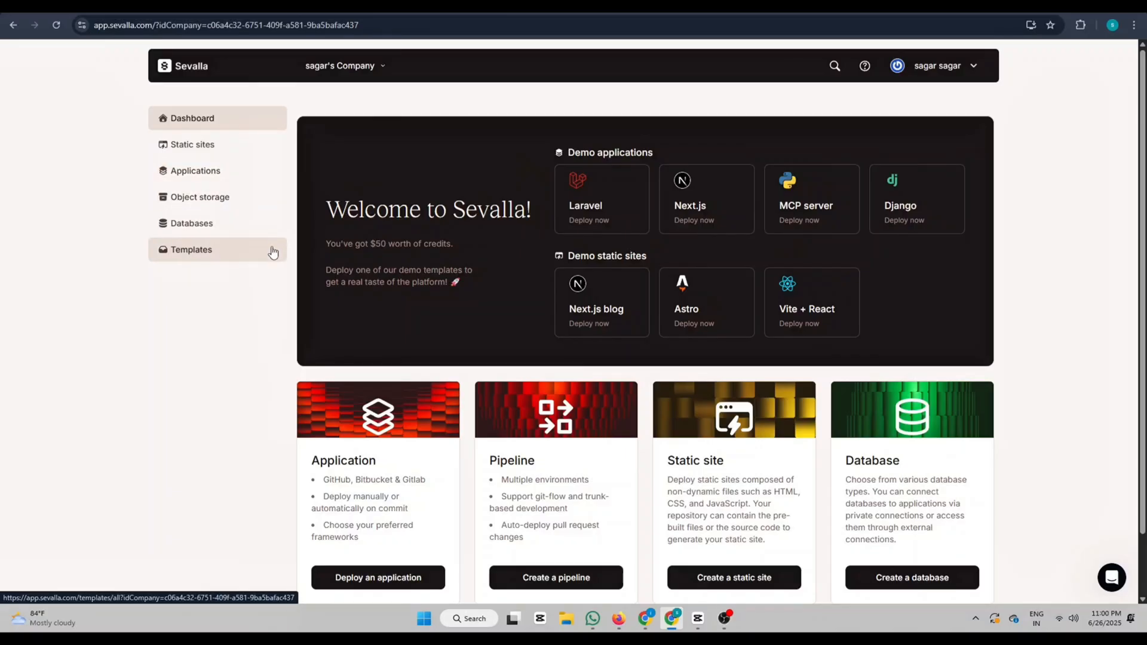
left_click(192, 144)
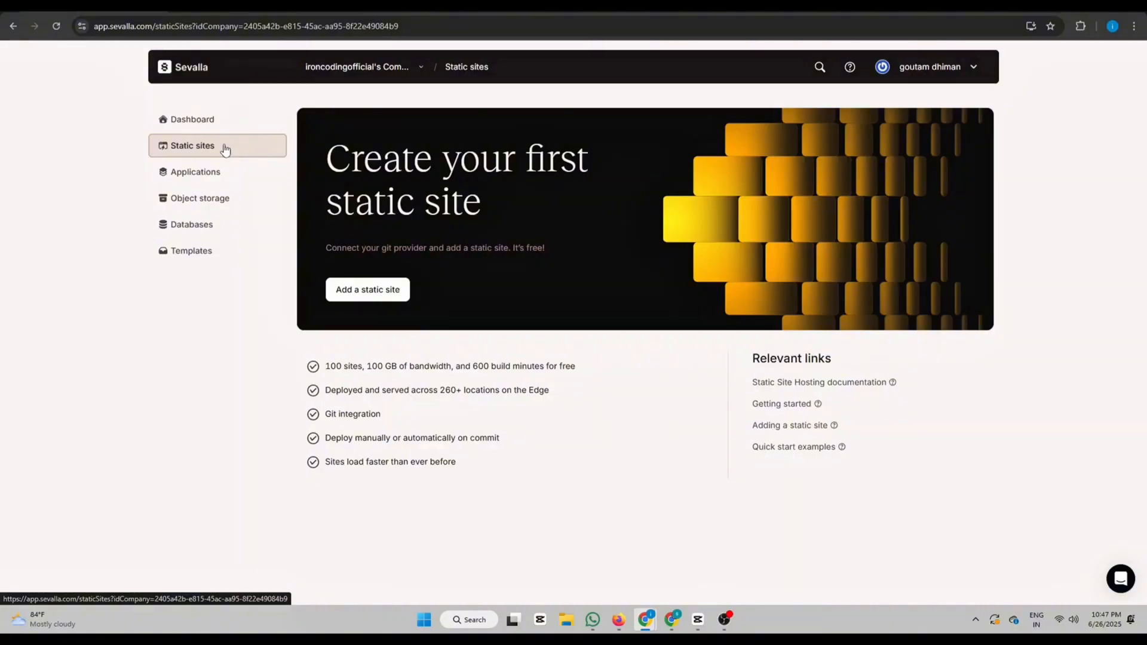
Step: Start a static site from animated-reactjs-portfolio-purple via GitHub, with pull request previews enabled
left_click(368, 290)
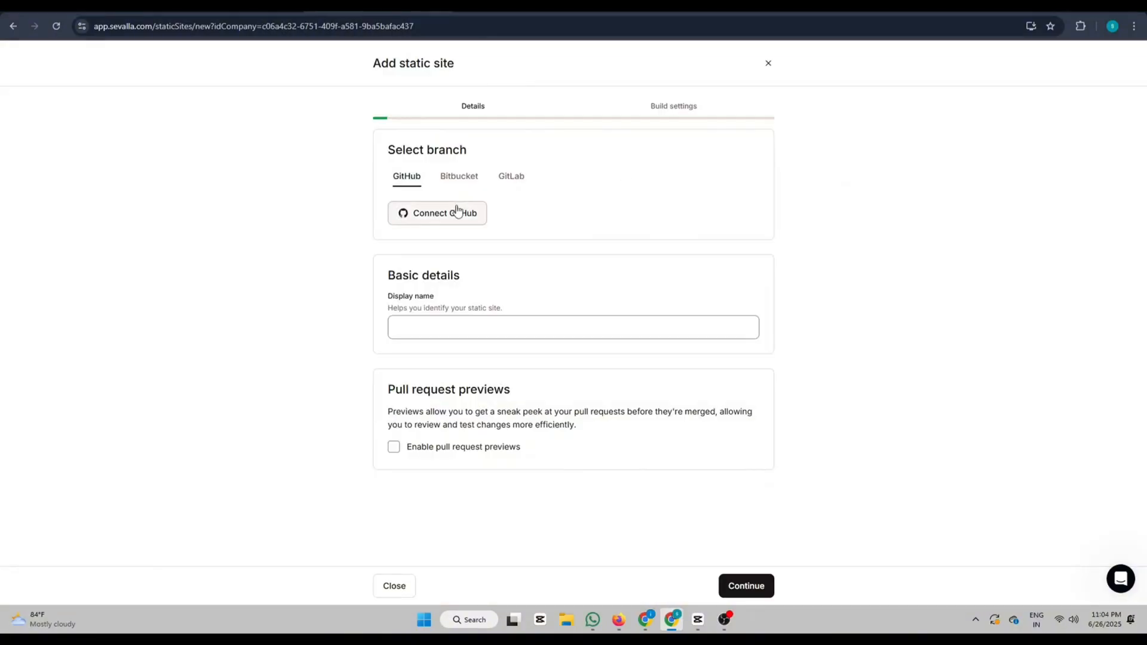
left_click(436, 213)
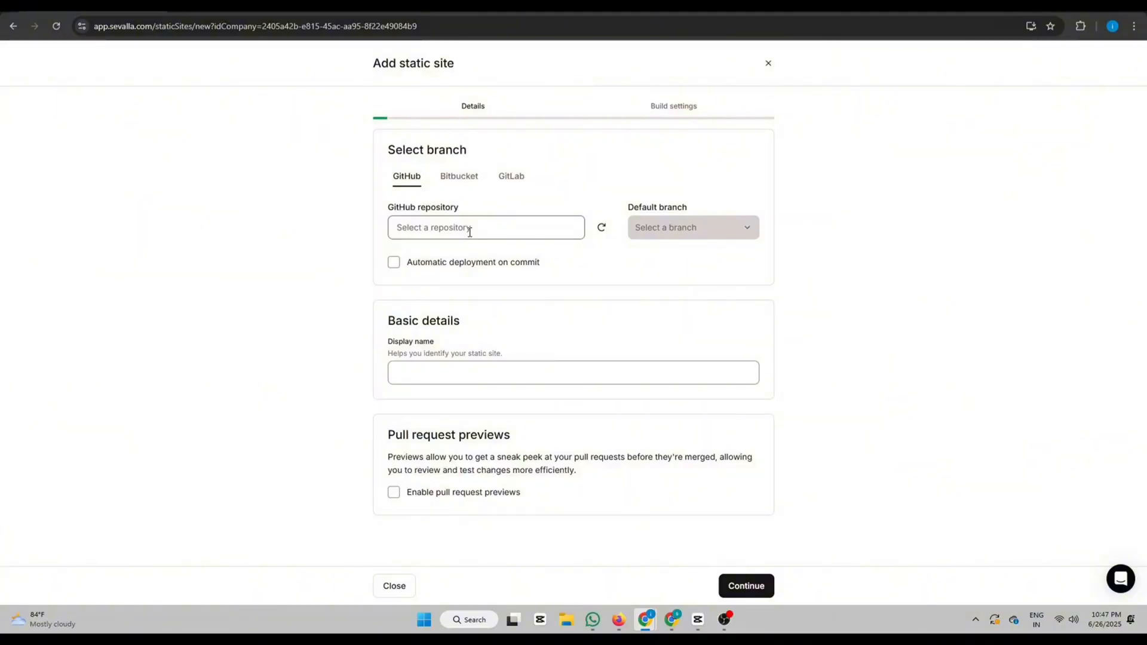
left_click(485, 228)
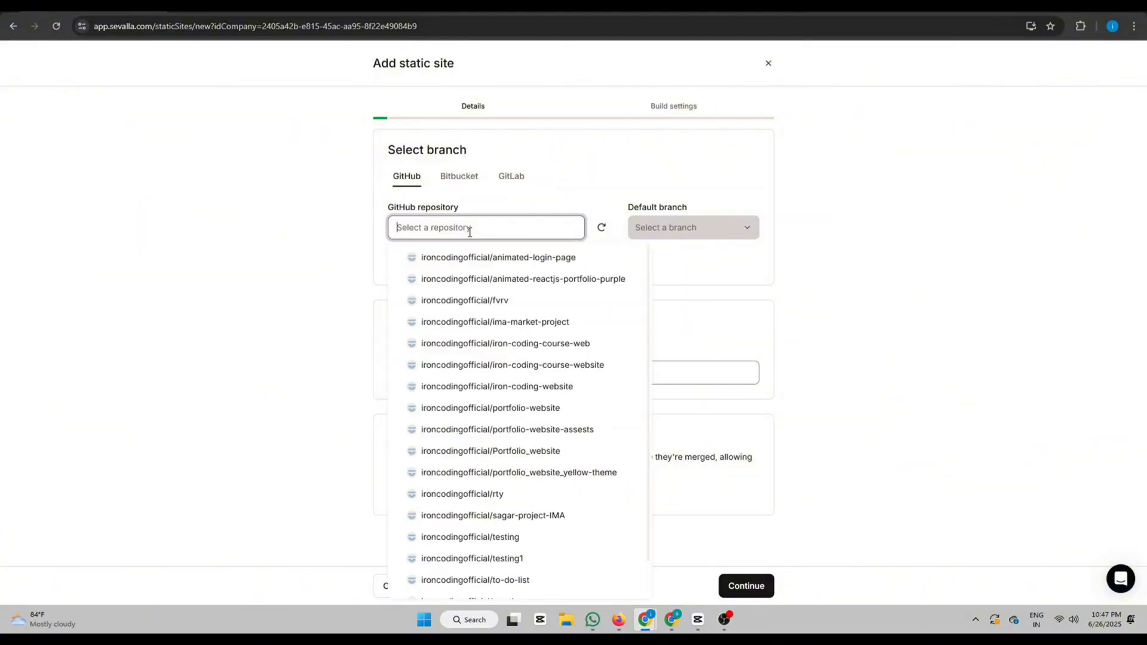
left_click(522, 279)
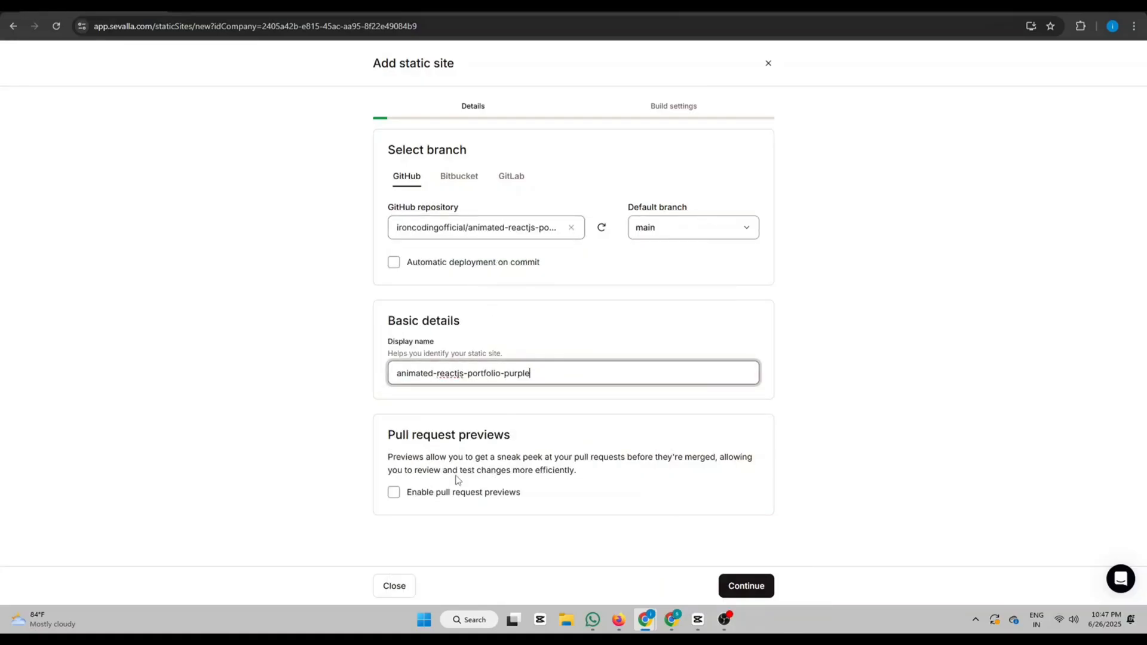
left_click(393, 492)
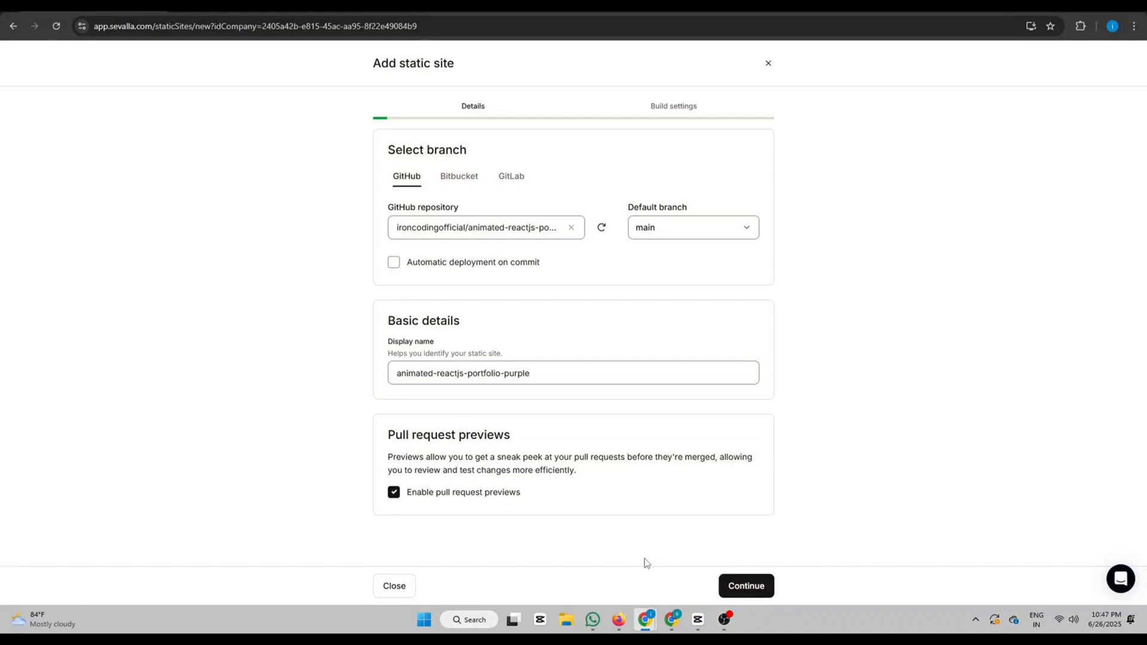
left_click(744, 585)
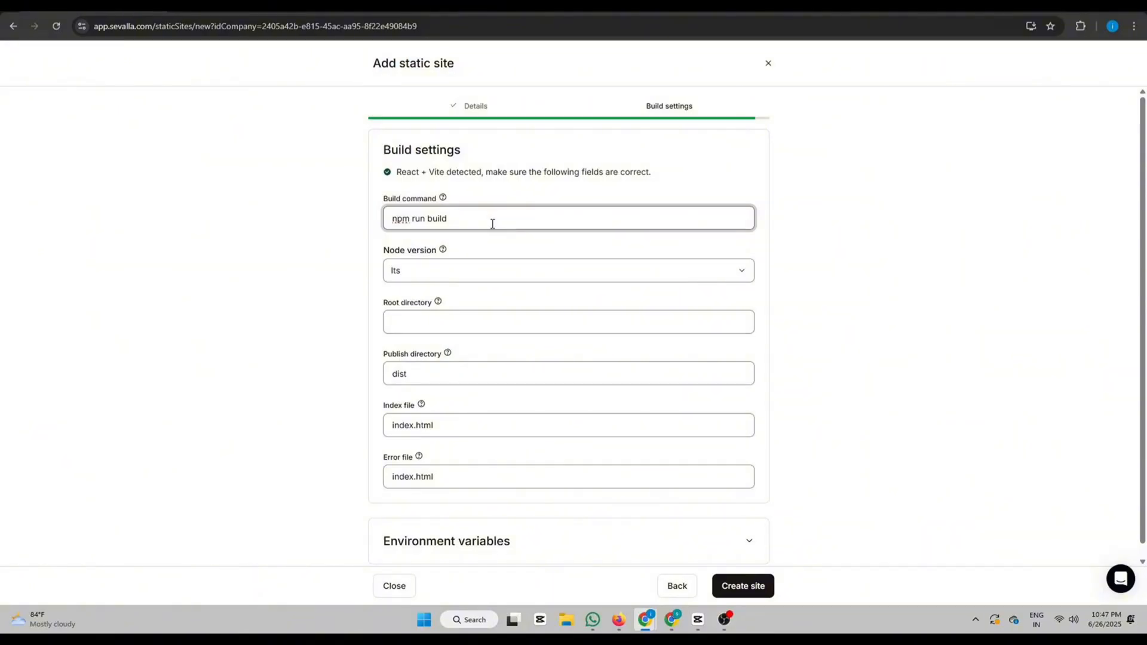
Step: Set Node version 18 and root directory /, then create the site
left_click(568, 270)
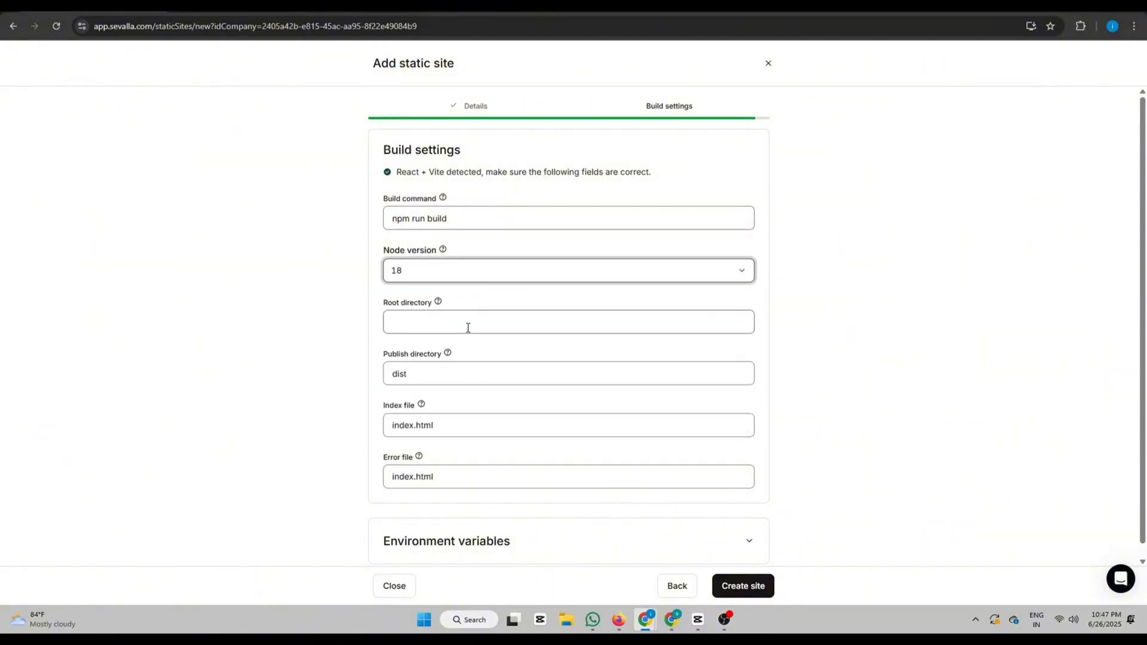
type("/")
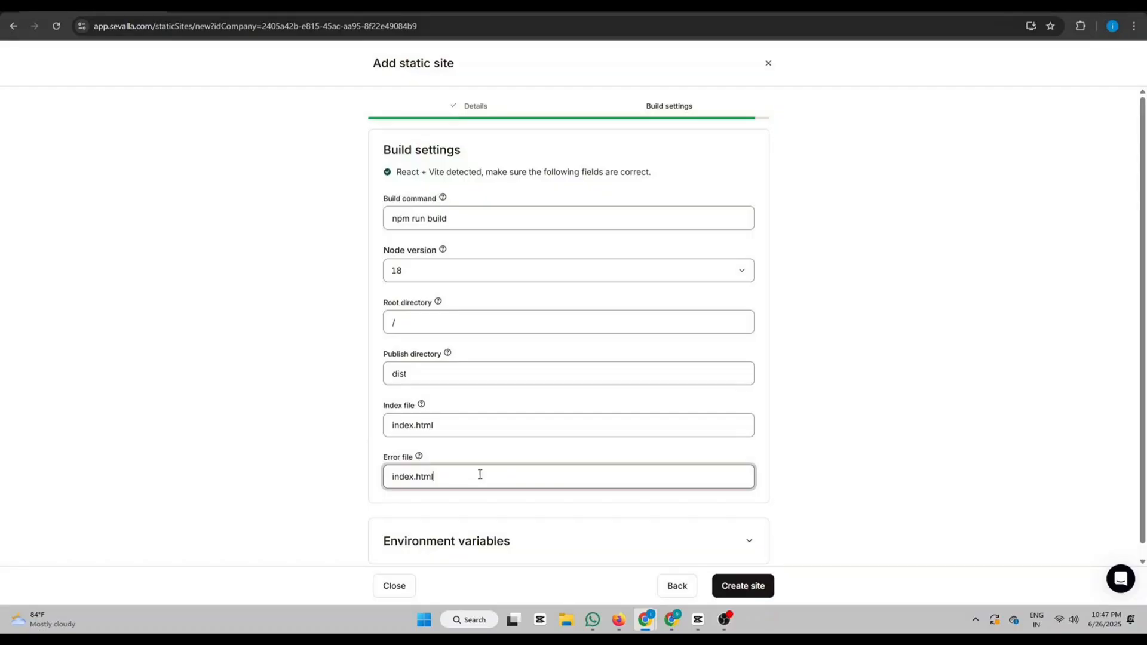
left_click(742, 585)
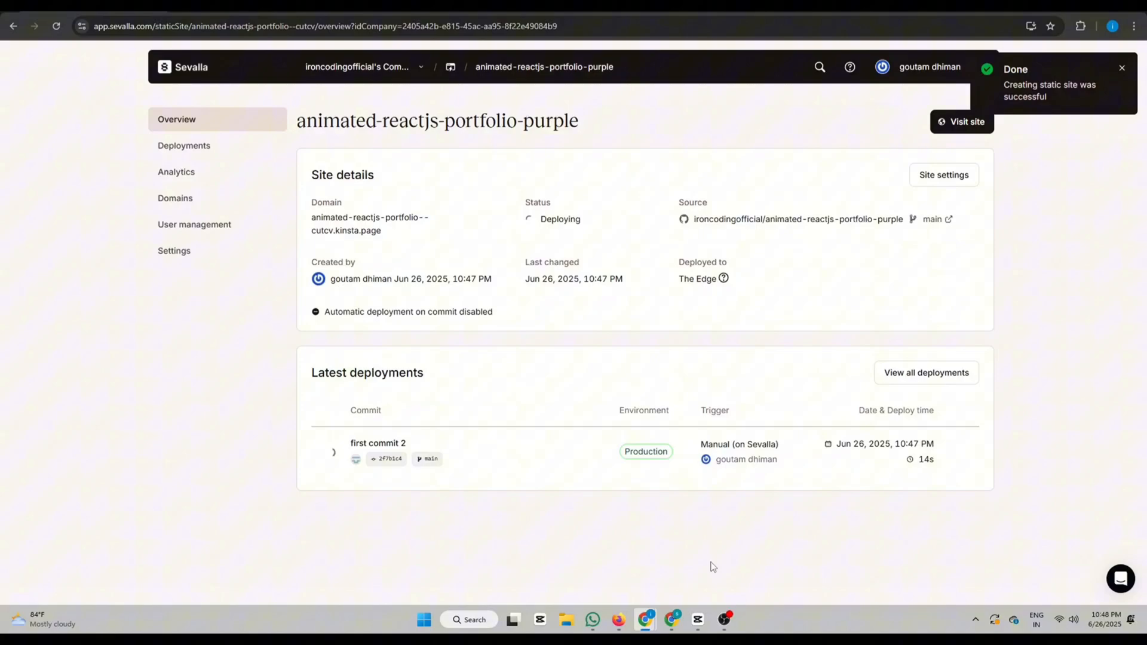
Step: Visit the live portfolio at its kinsta.page domain and scroll through it
left_click(961, 121)
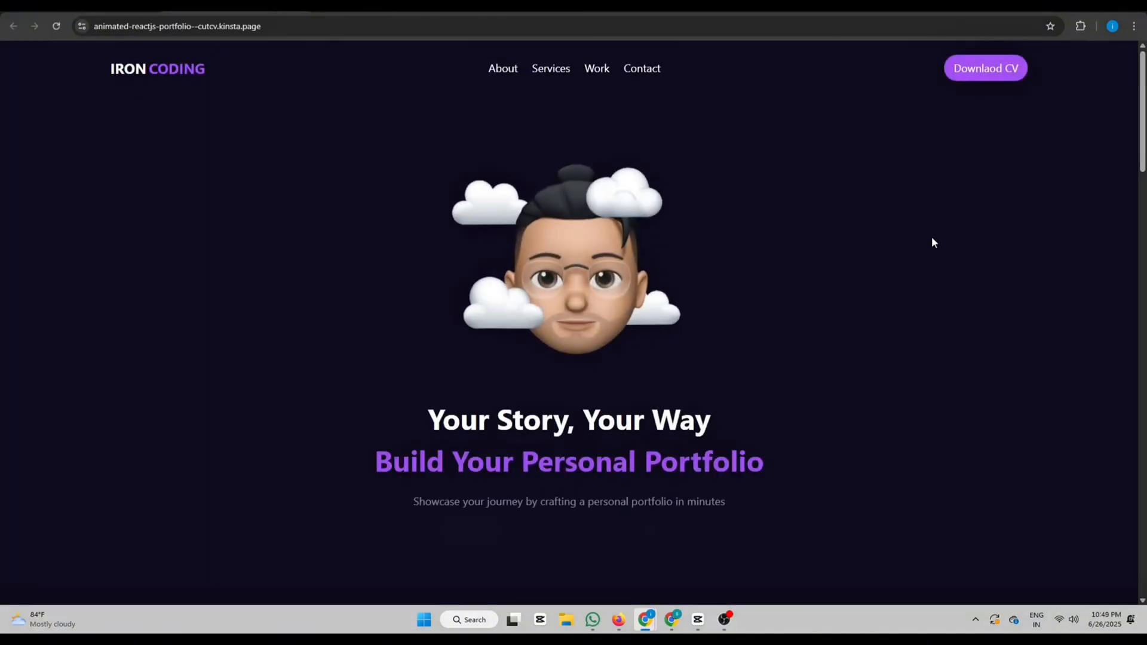
scroll("down", 3)
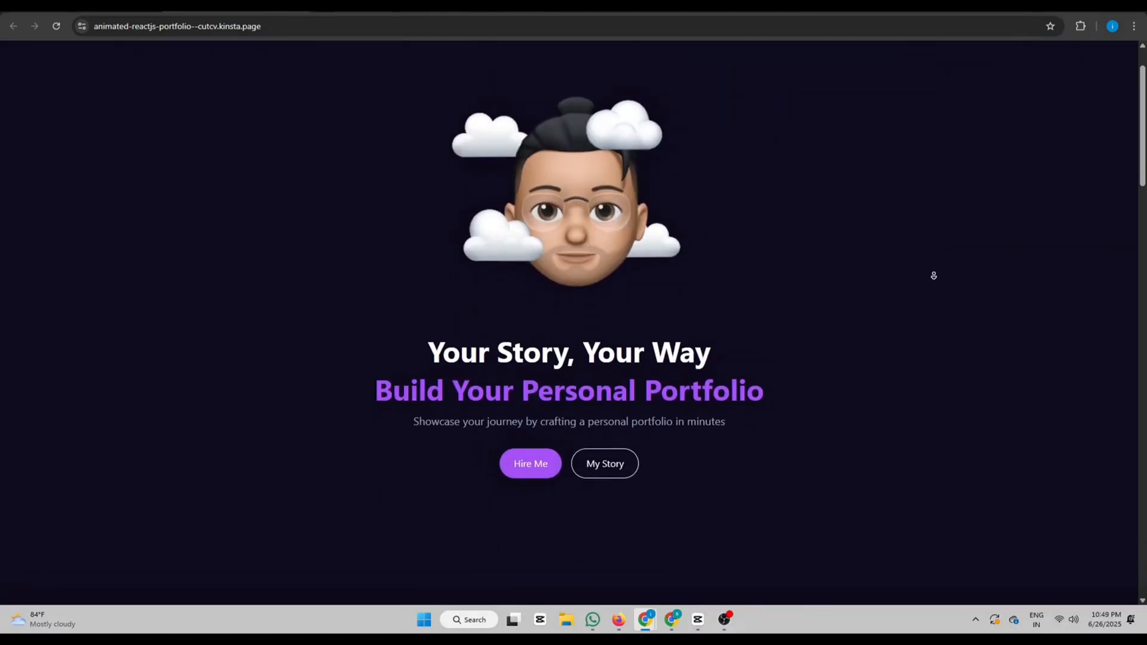
scroll("down", 3)
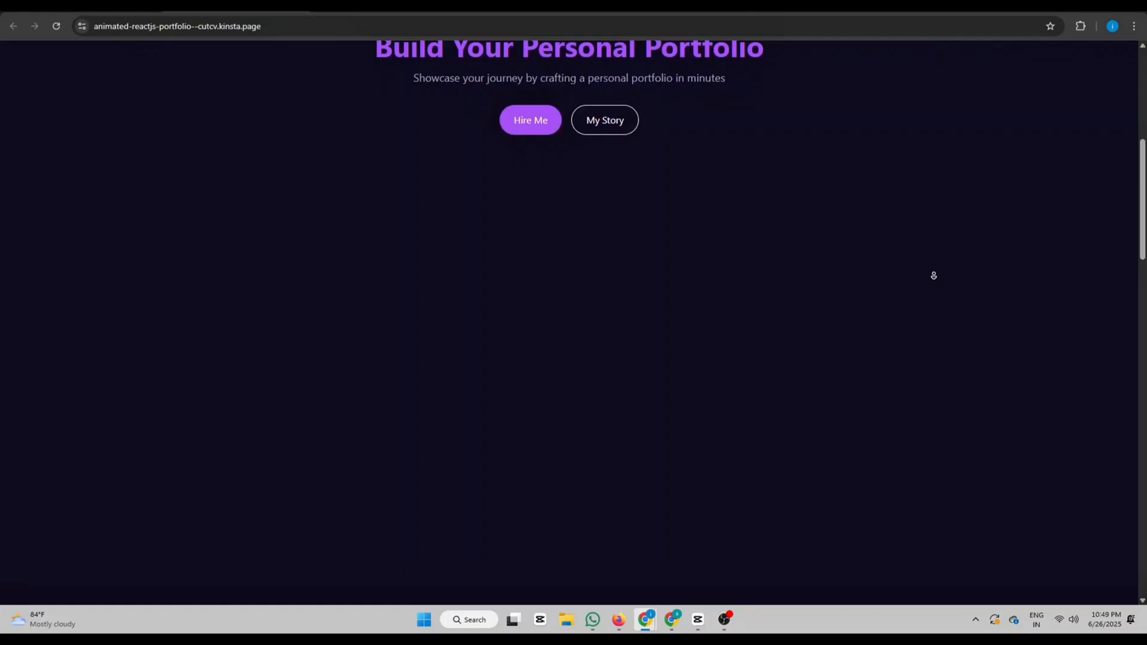
scroll("down", 3)
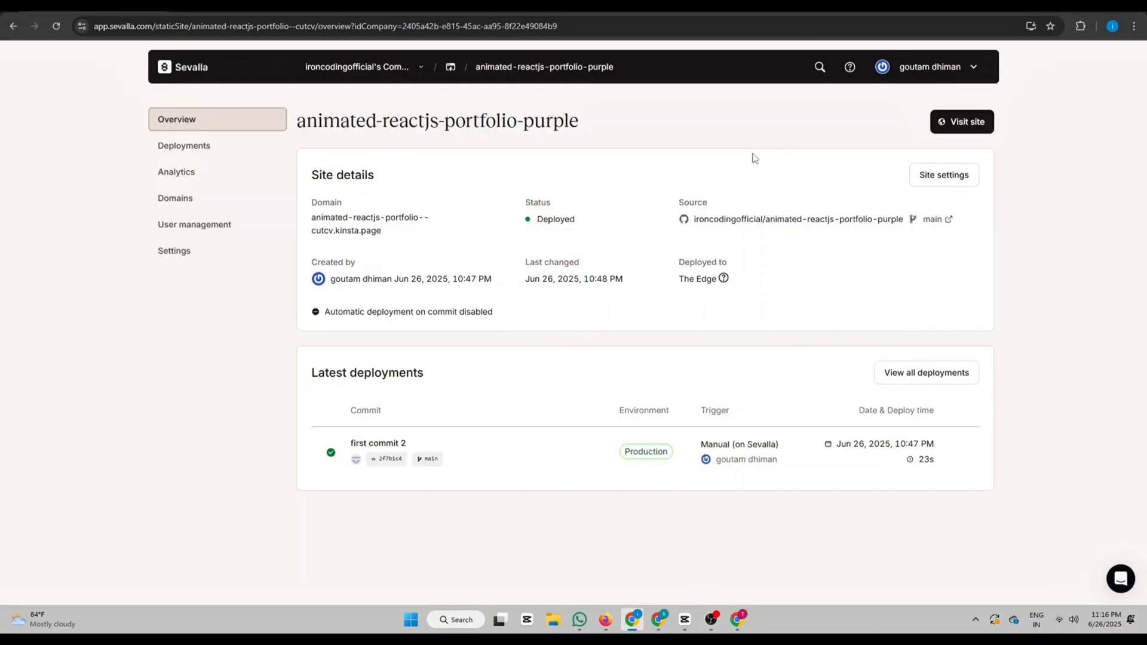
Step: Add ironcoding.com as a custom domain and review its DNS instructions
left_click(175, 198)
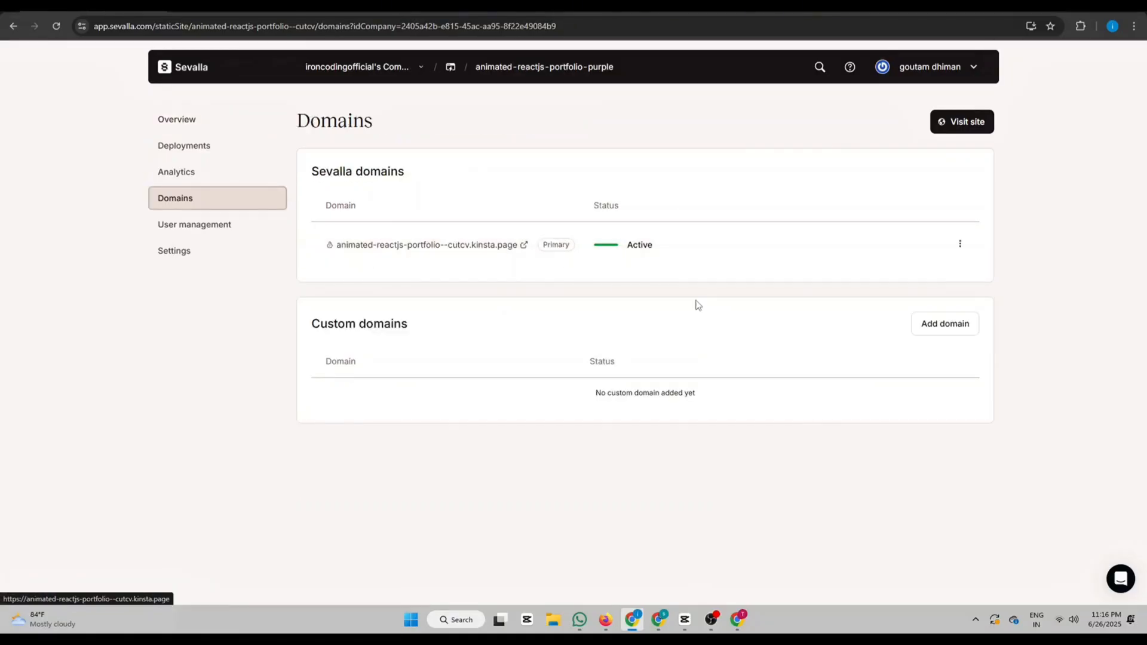
left_click(945, 323)
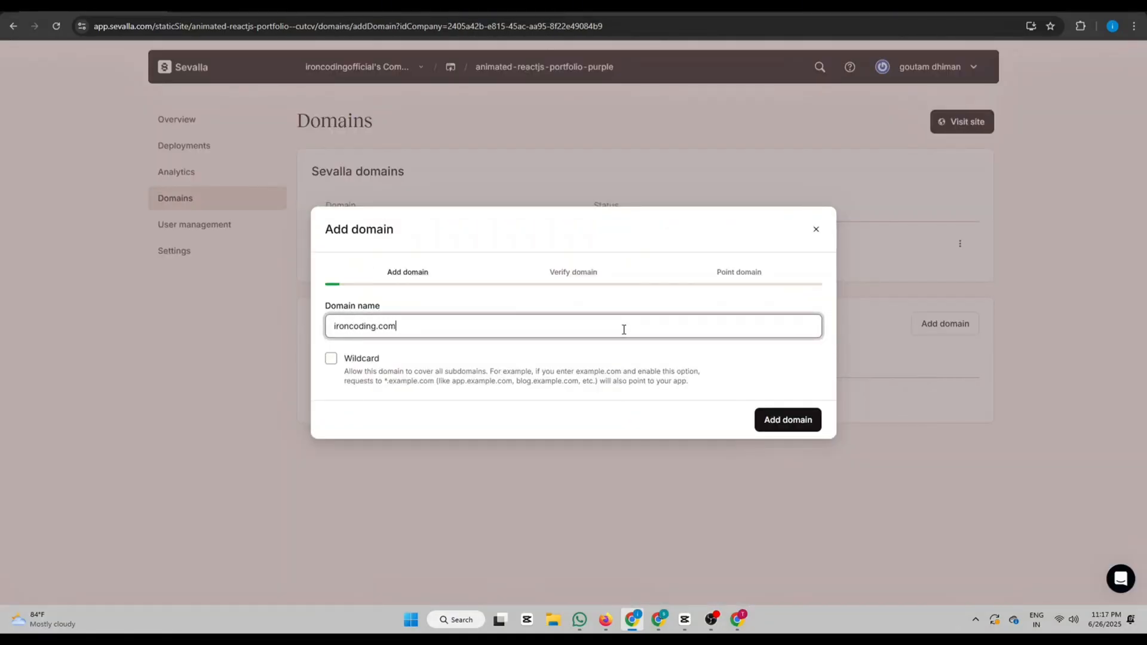
left_click(787, 419)
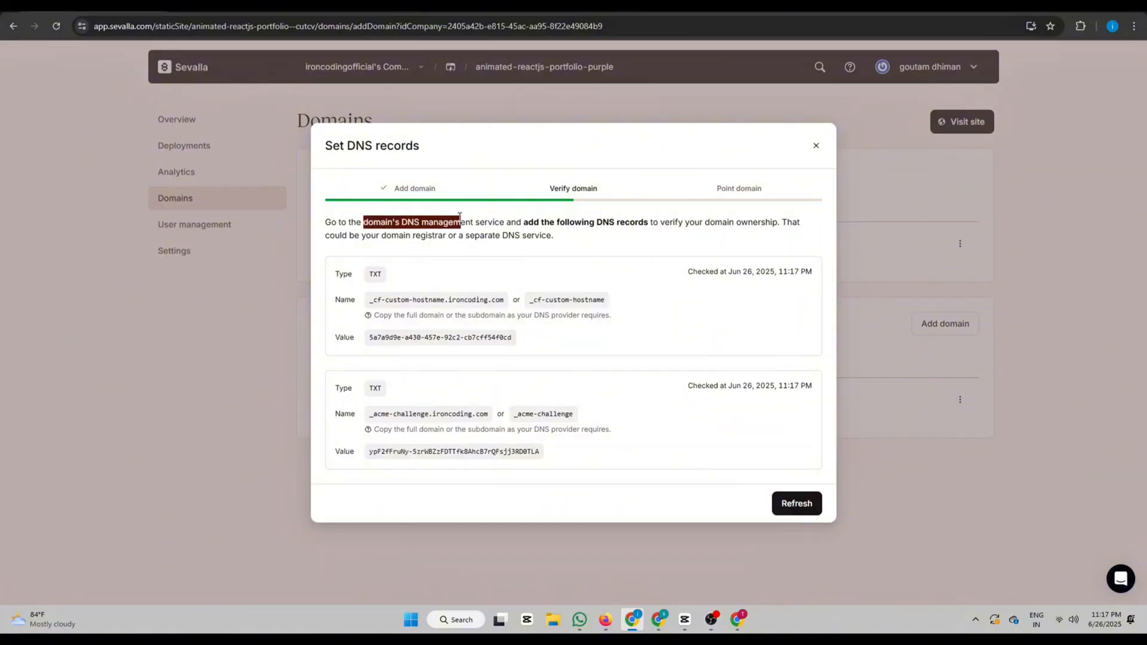
left_click_drag(459, 222, 505, 221)
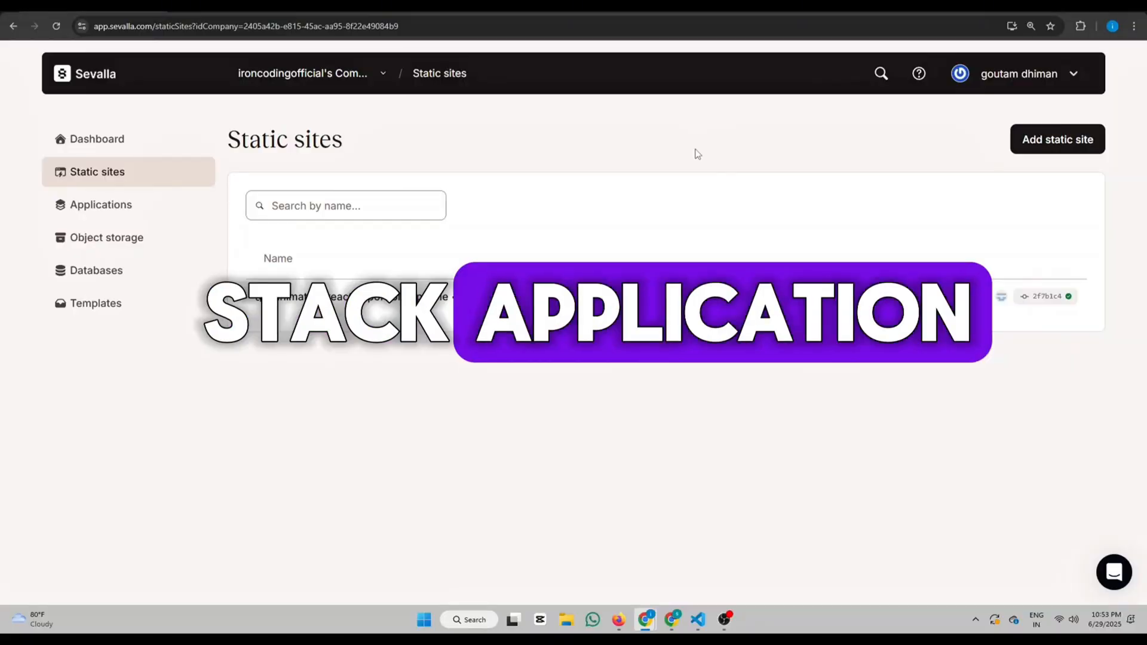
Step: Create backend-app from the backend-app repository with H1 pod size in Taiwan
left_click(101, 204)
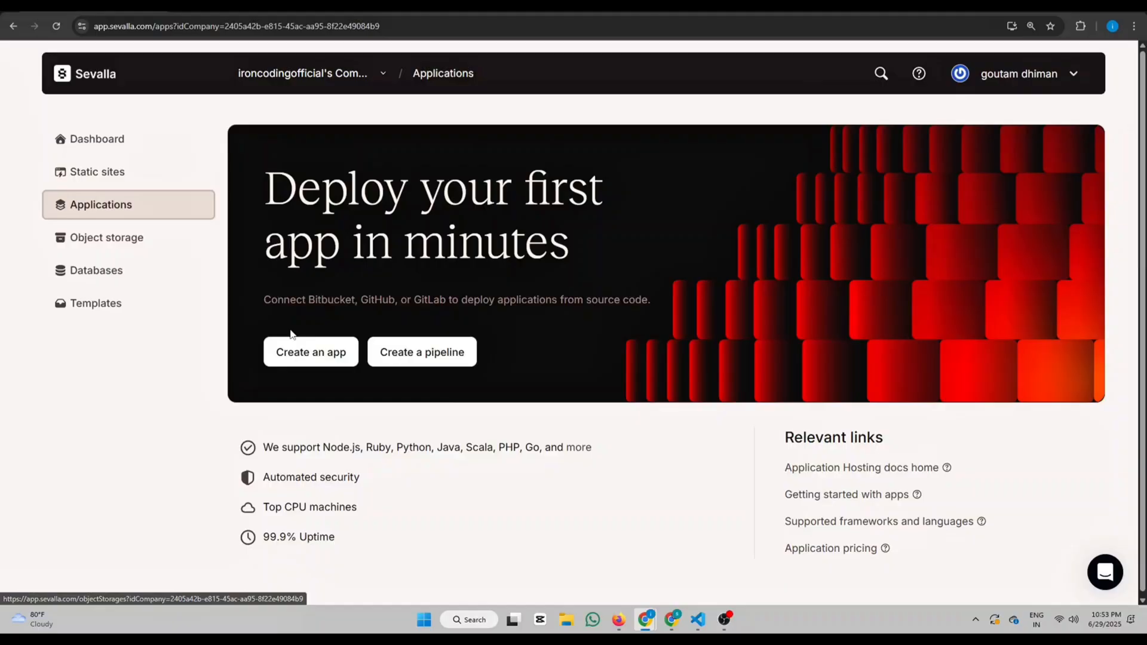
left_click(310, 351)
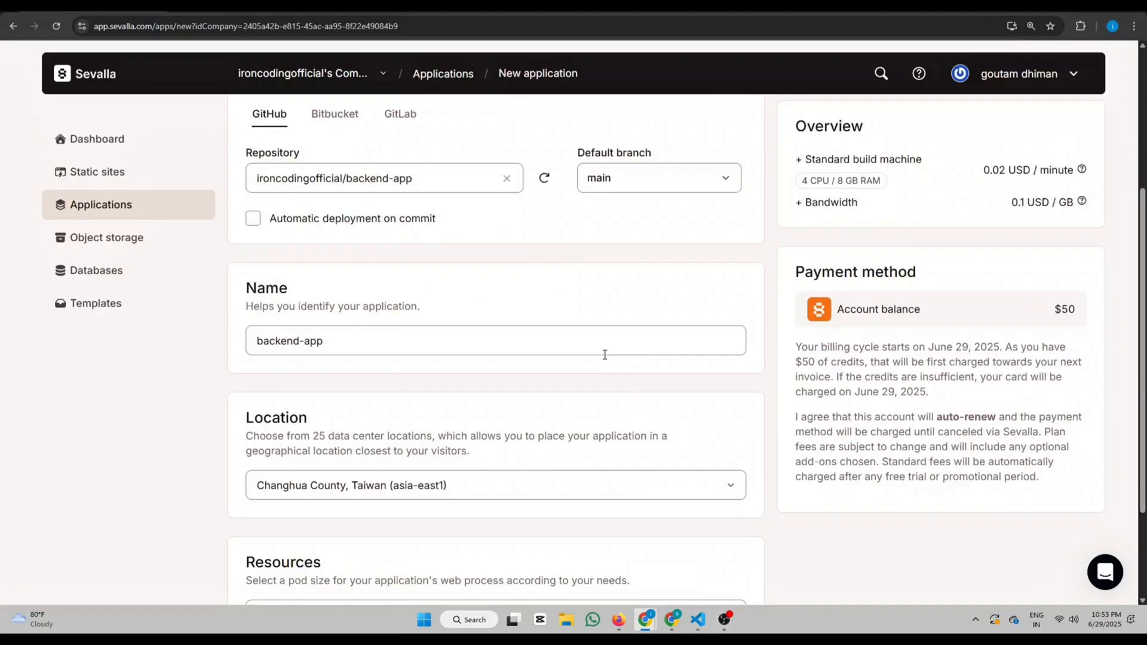
scroll("down", 3)
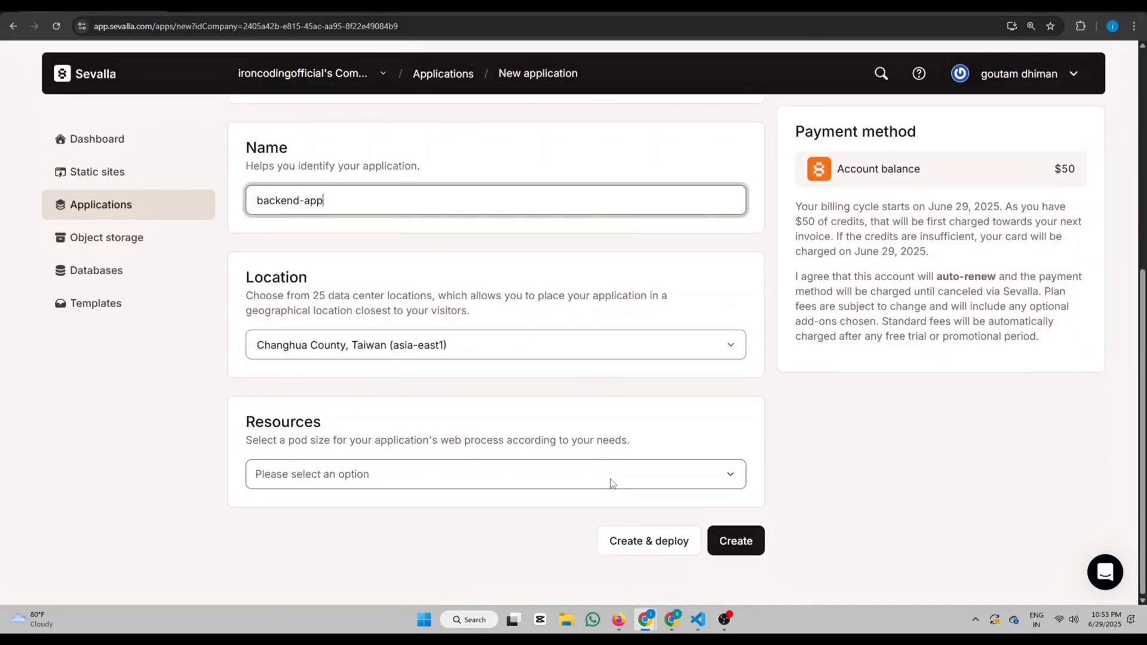
left_click(496, 473)
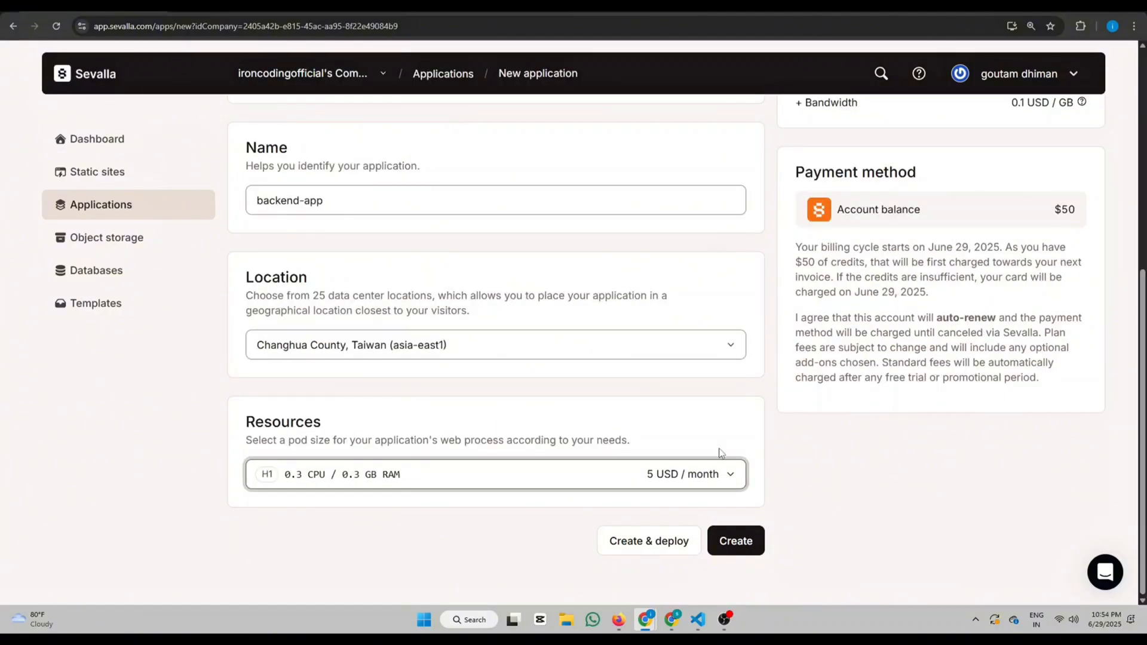
left_click(736, 540)
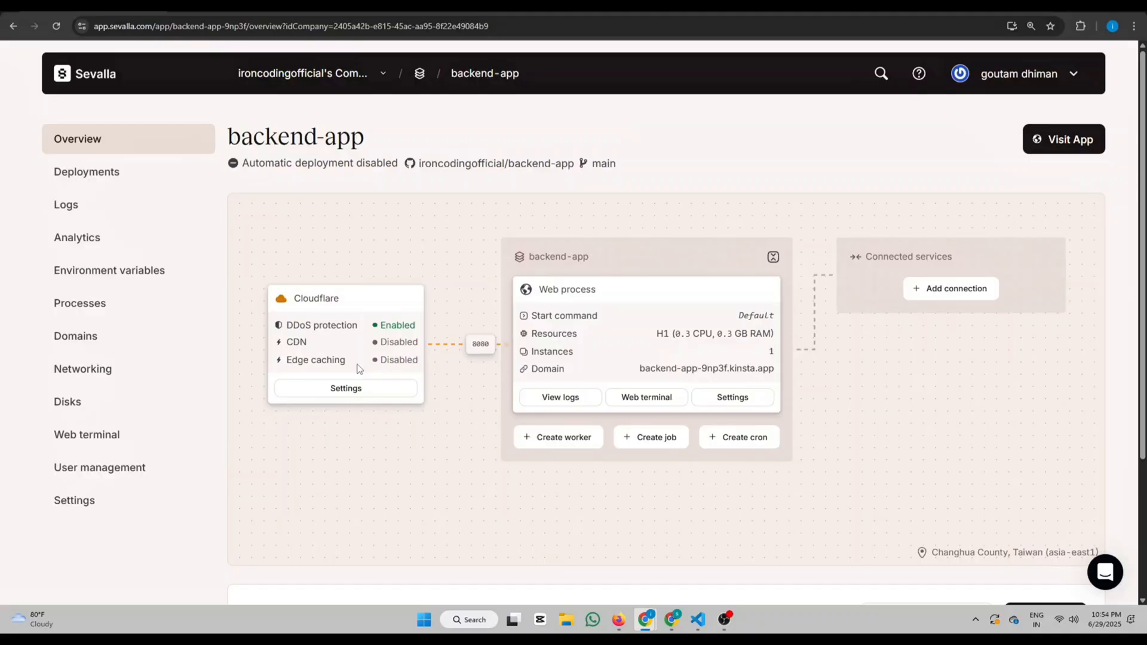
mouse_move(332, 369)
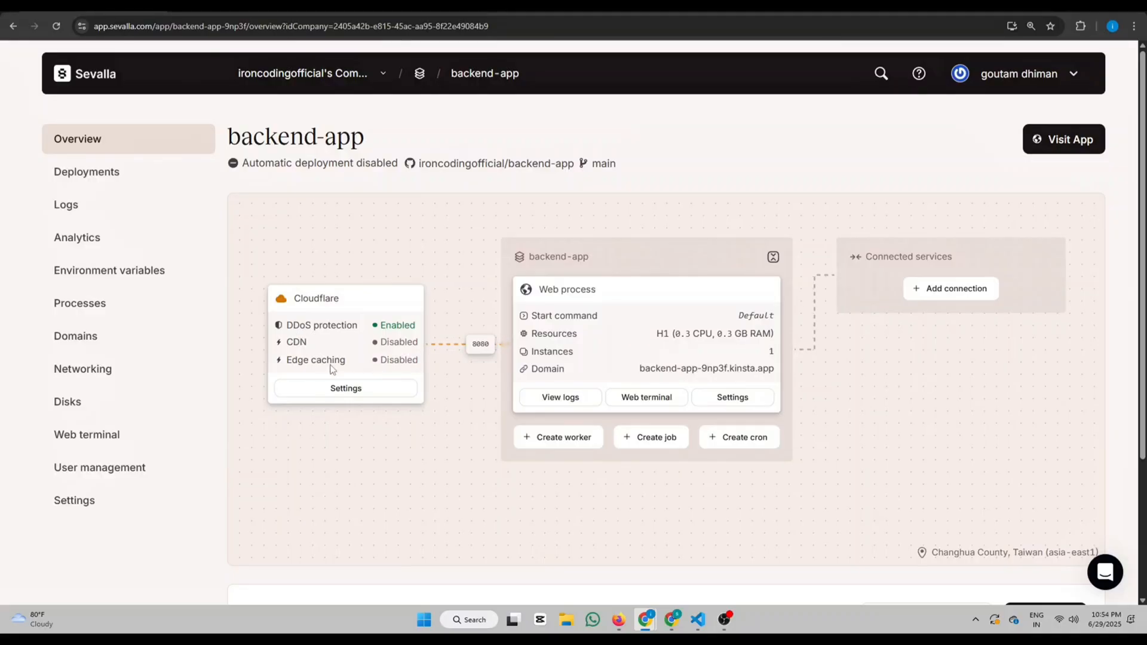
mouse_move(596, 325)
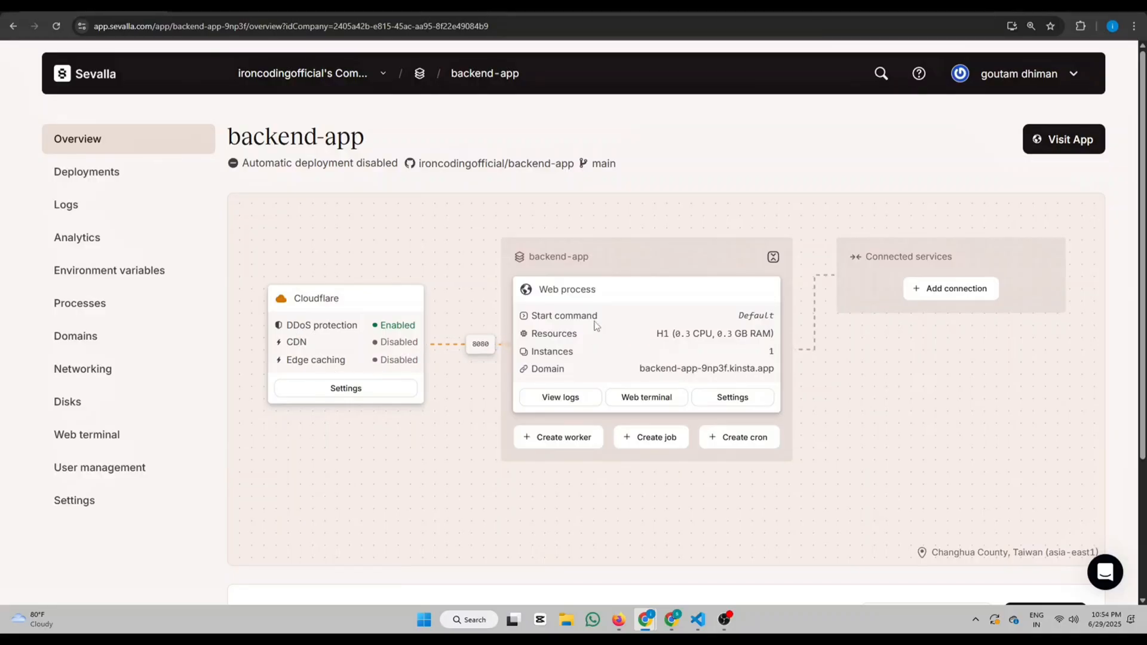
Step: Deploy backend-app manually from the main branch
scroll("down", 3)
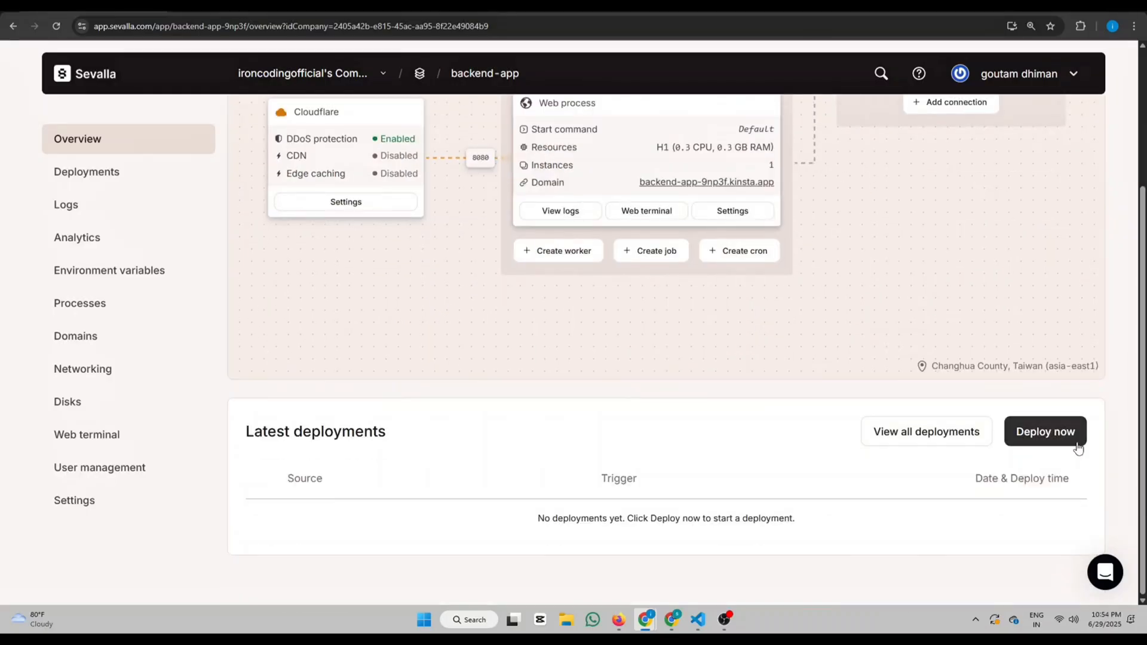
left_click(1045, 431)
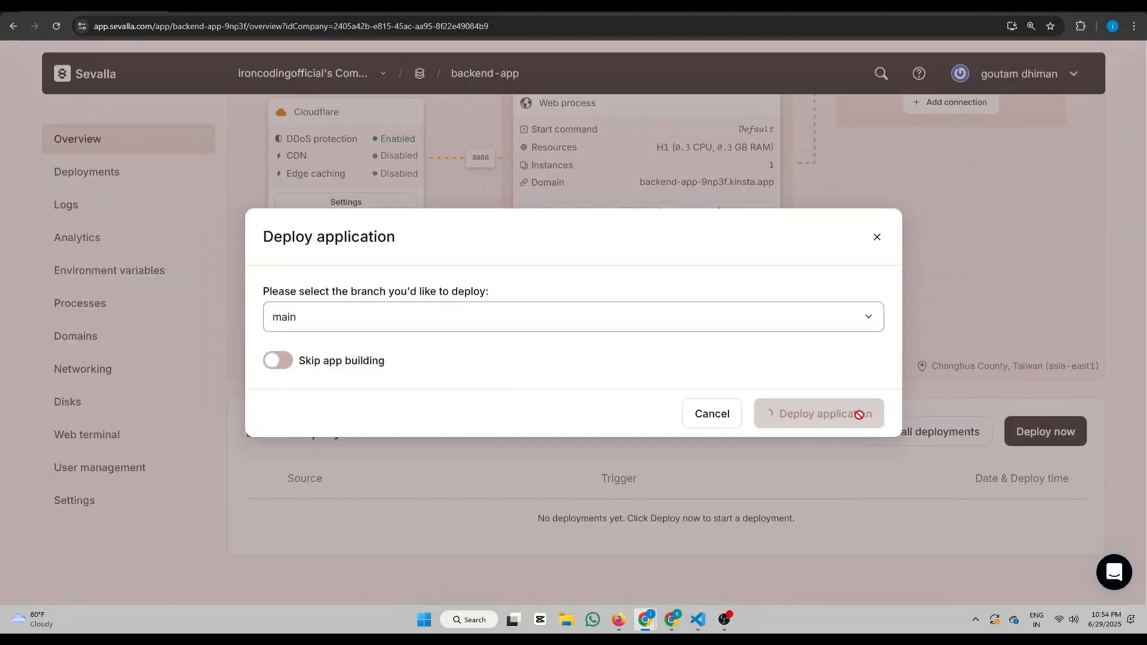
left_click(818, 413)
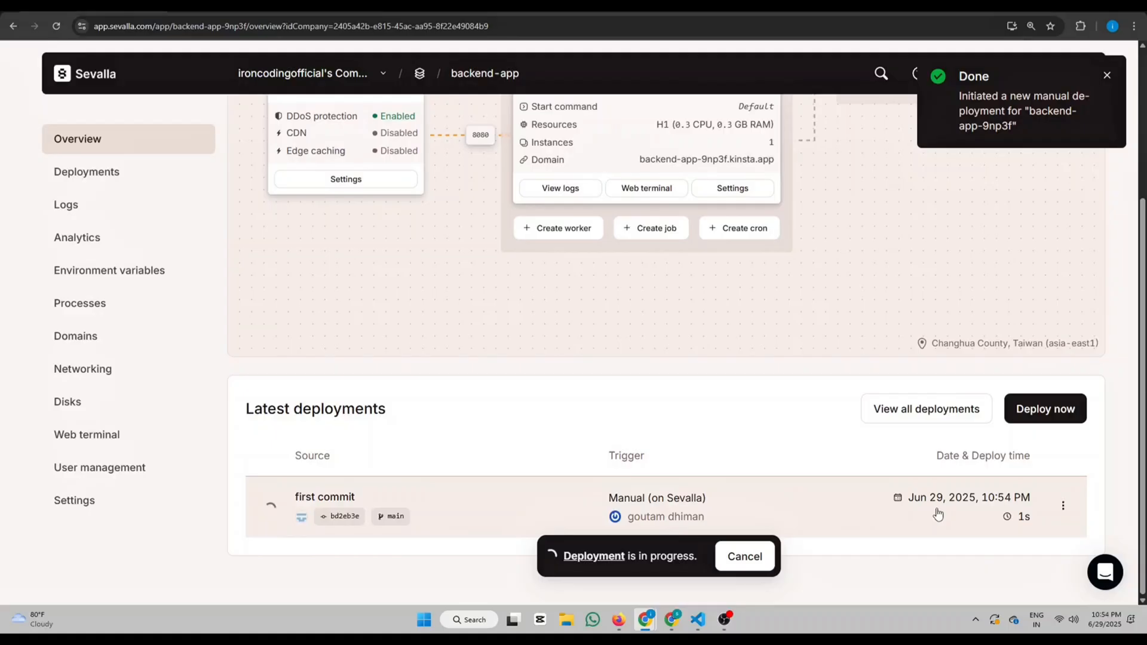